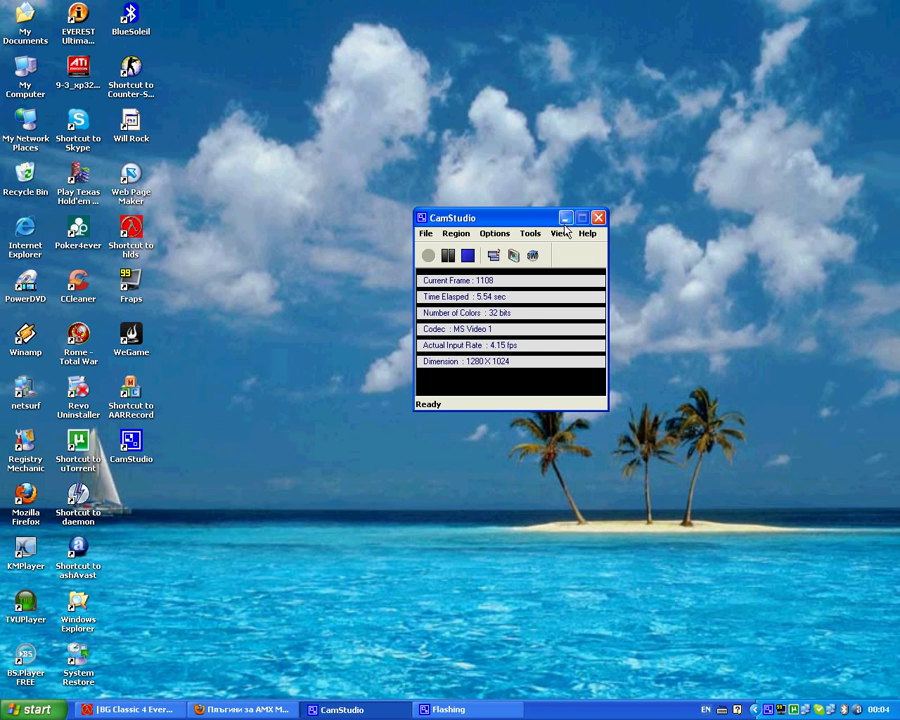
{"action": "mouse_move", "coordinate": [568, 218]}
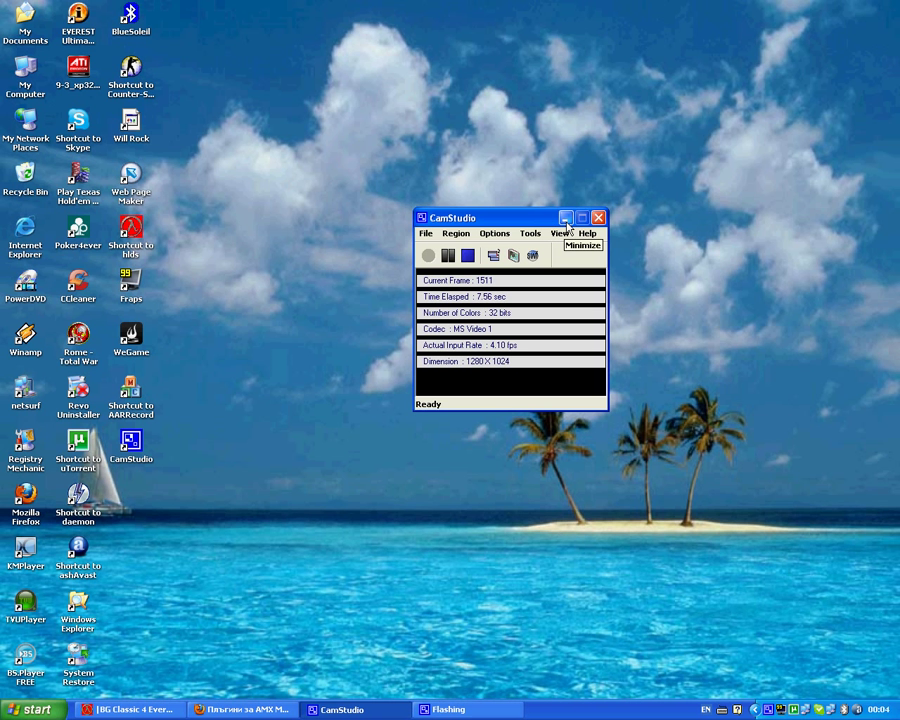
Minimize the CamStudio recorder so recording continues in the background
{"action": "left_click", "coordinate": [230, 712]}
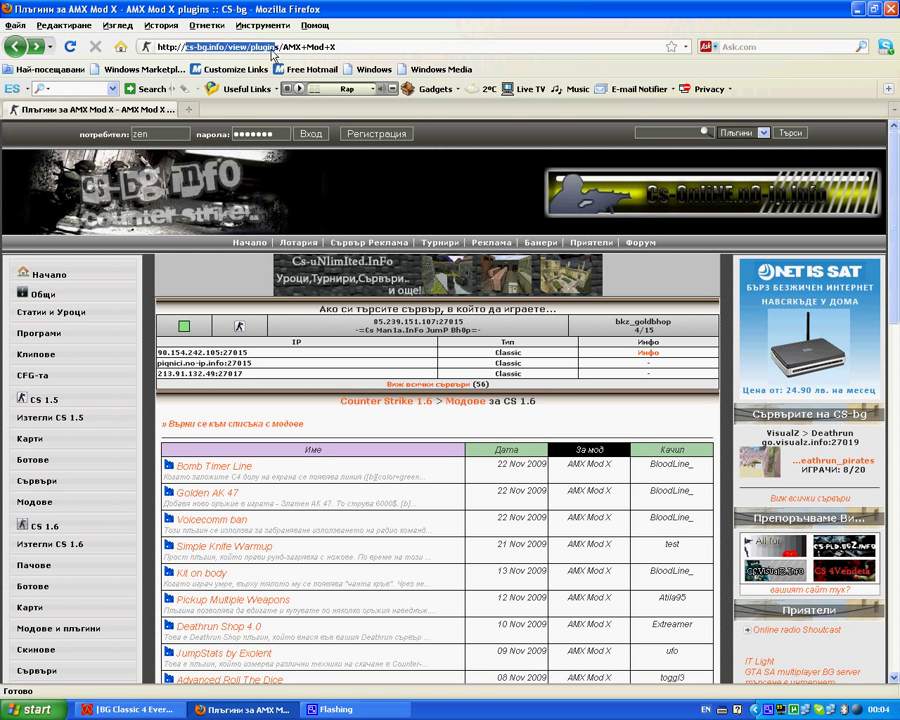
Find Heart Shot v1.0 in the AMX Mod X plugin list and download its archive
{"action": "scroll", "scroll_direction": "down", "scroll_amount": 3}
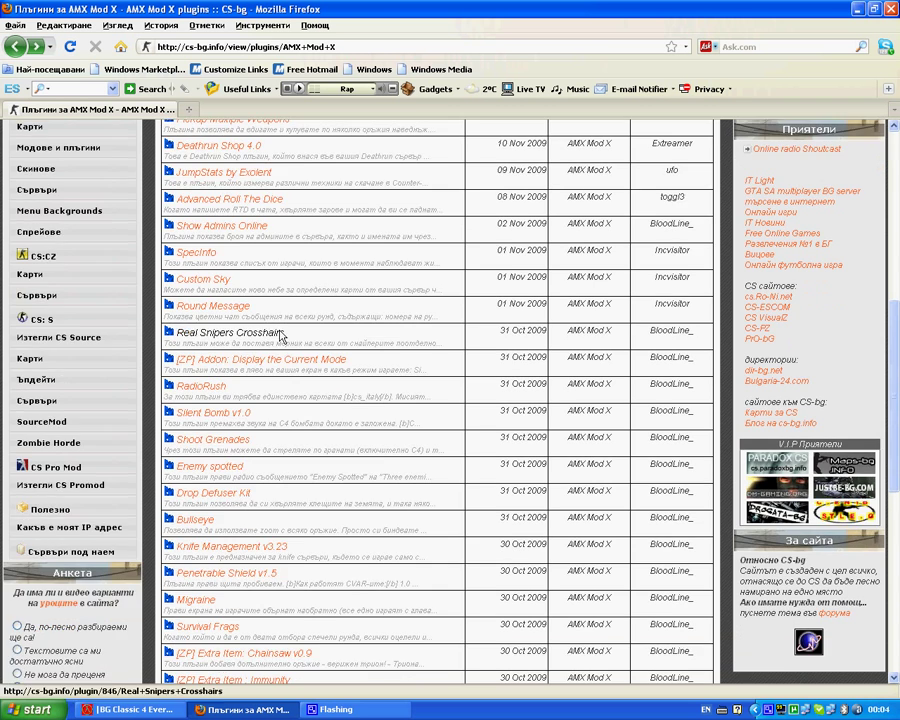
{"action": "scroll", "scroll_direction": "down", "scroll_amount": 3}
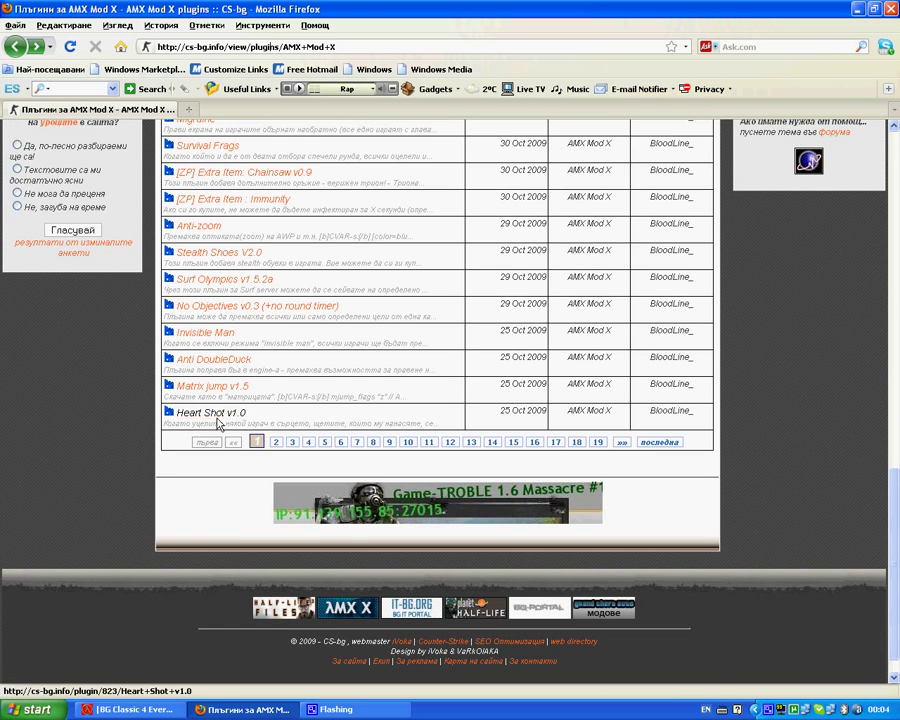
{"action": "left_click", "coordinate": [206, 412]}
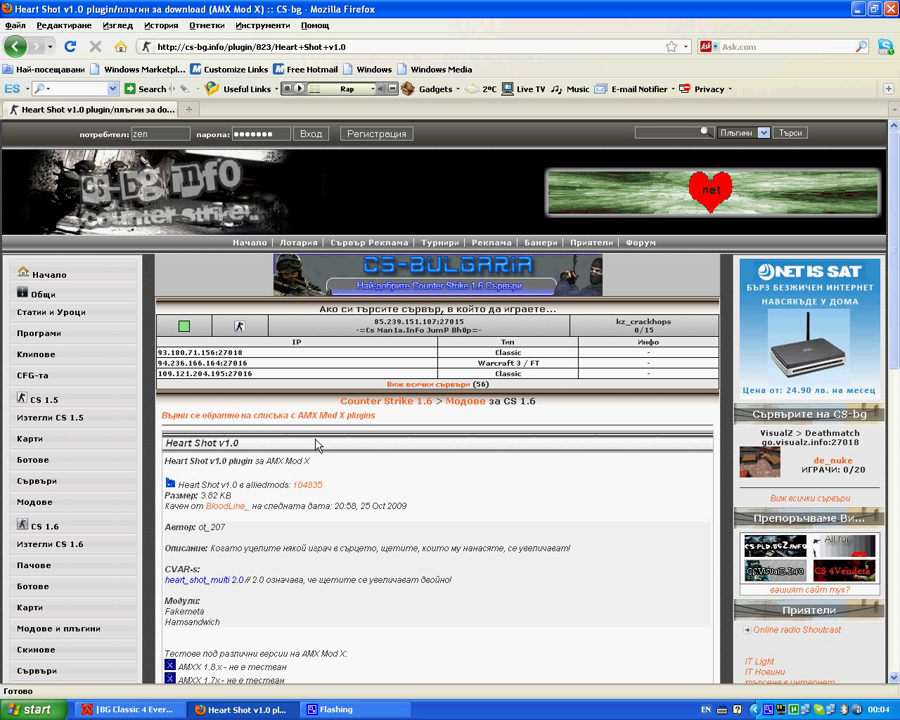
{"action": "scroll", "scroll_direction": "down", "scroll_amount": 3}
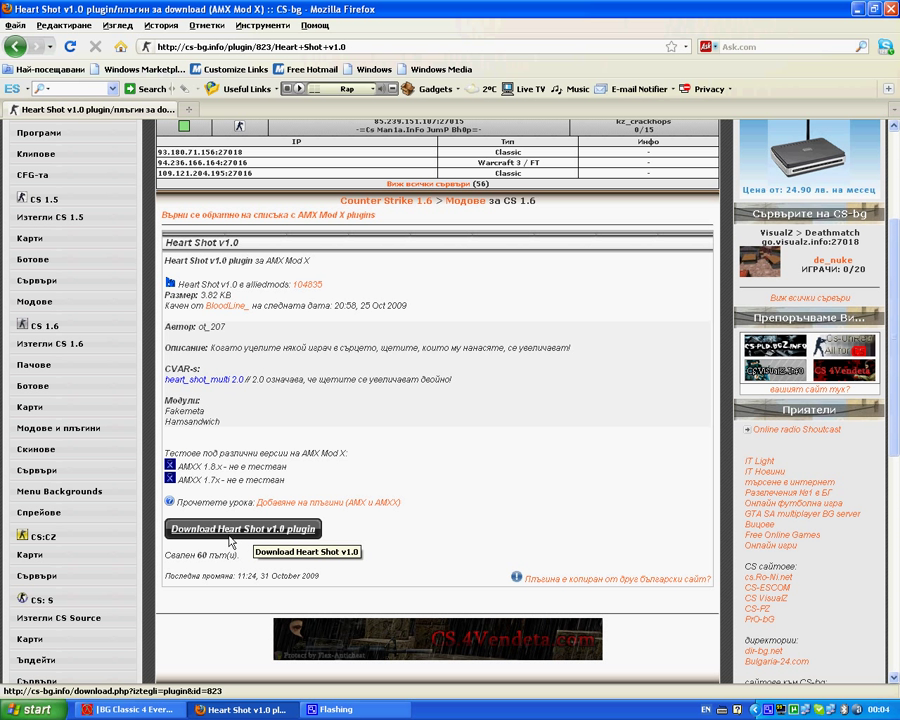
{"action": "left_click", "coordinate": [244, 528]}
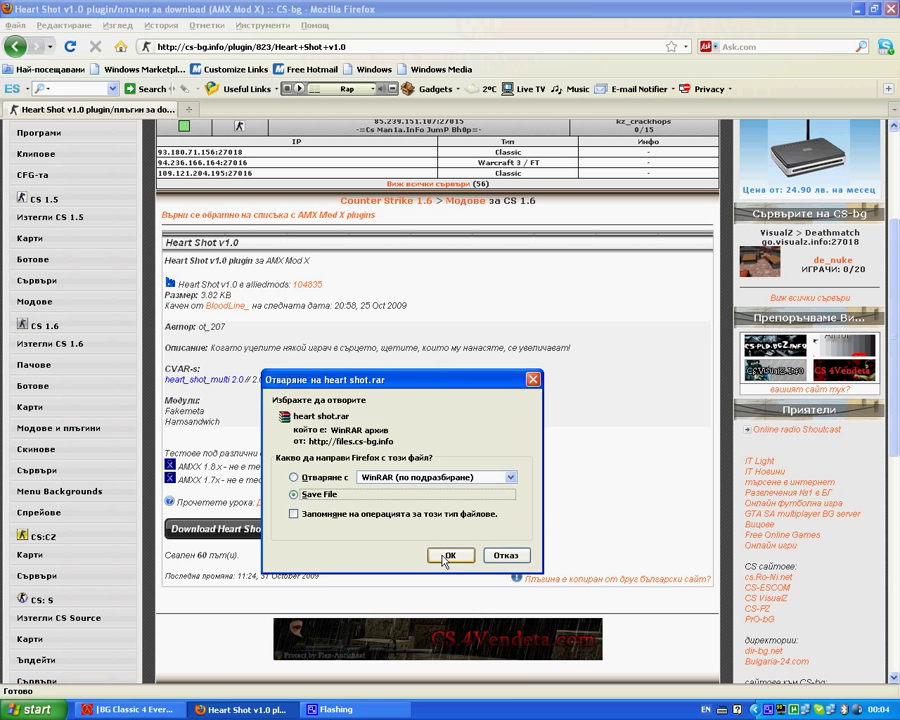
{"action": "left_click", "coordinate": [450, 556]}
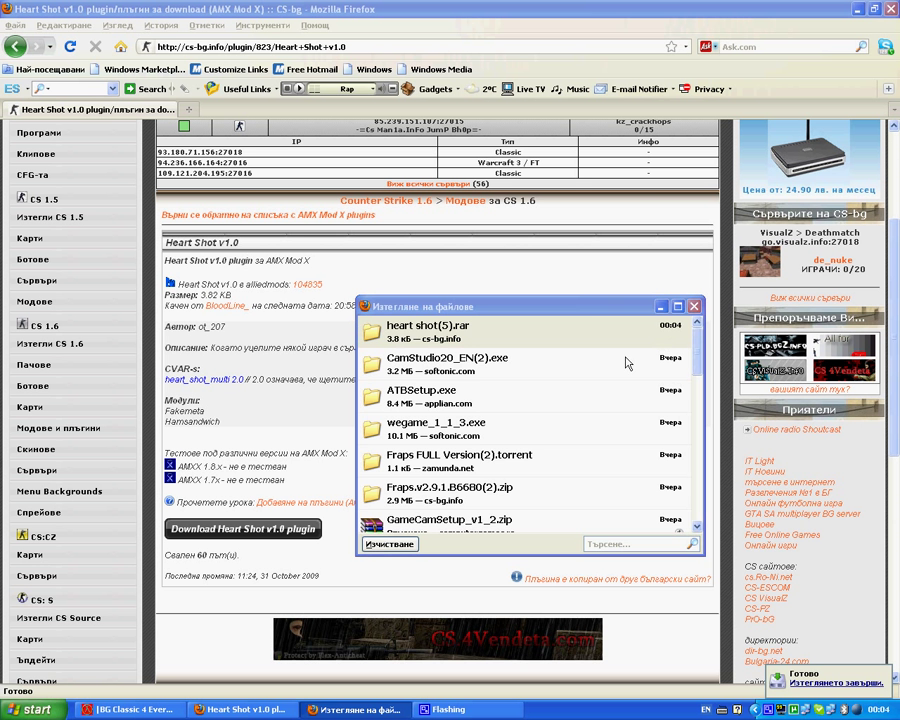
Extract heart_shot.sma and heart_shot.amxx from the downloaded heart shot(5).rar onto the desktop
{"action": "double_click", "coordinate": [444, 324]}
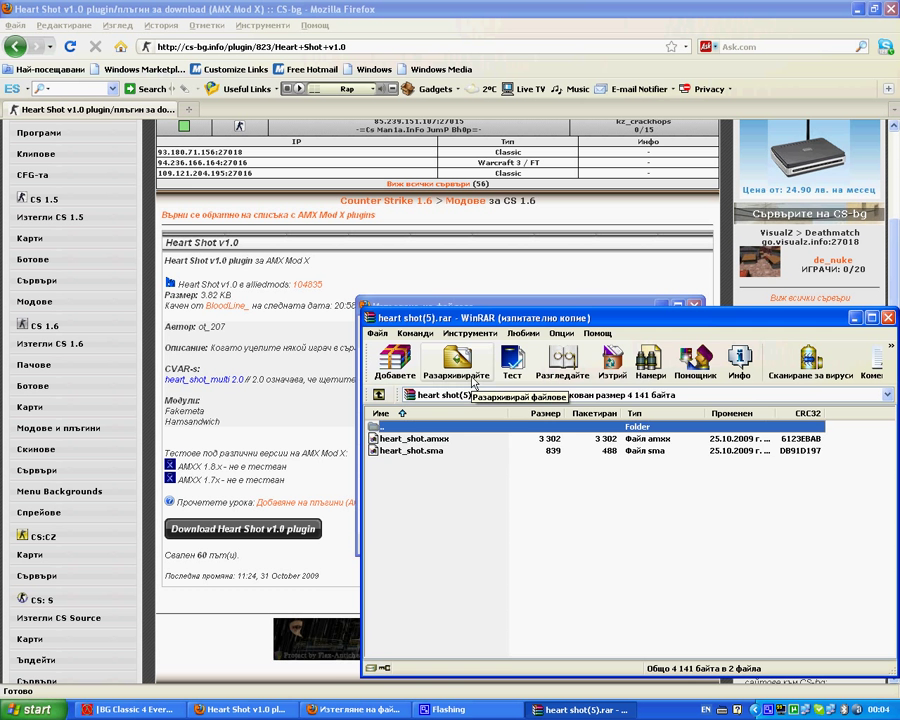
{"action": "left_click", "coordinate": [456, 358]}
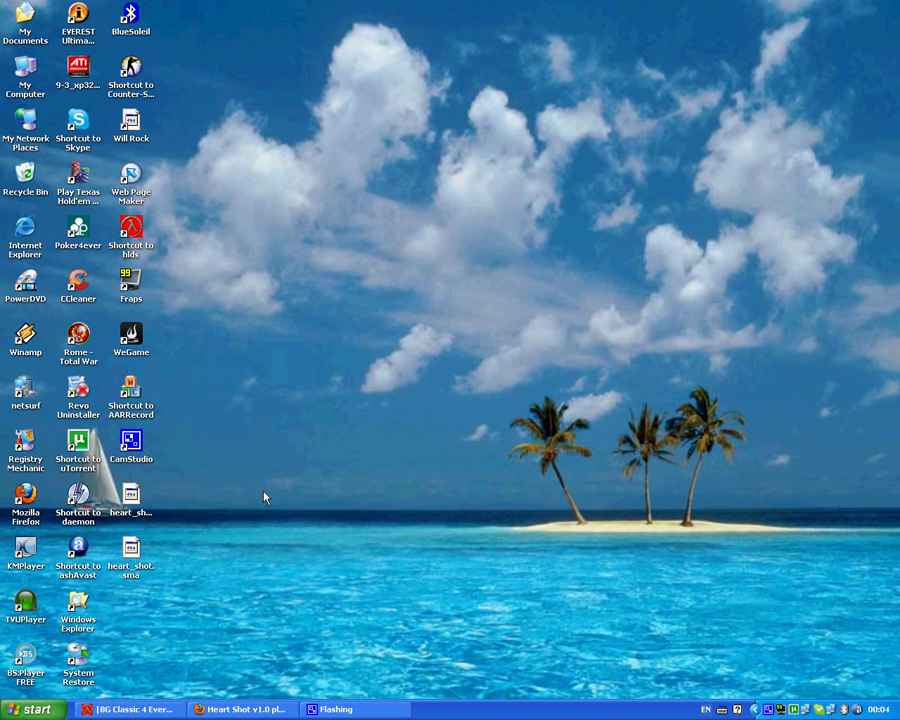
{"action": "mouse_move", "coordinate": [24, 70]}
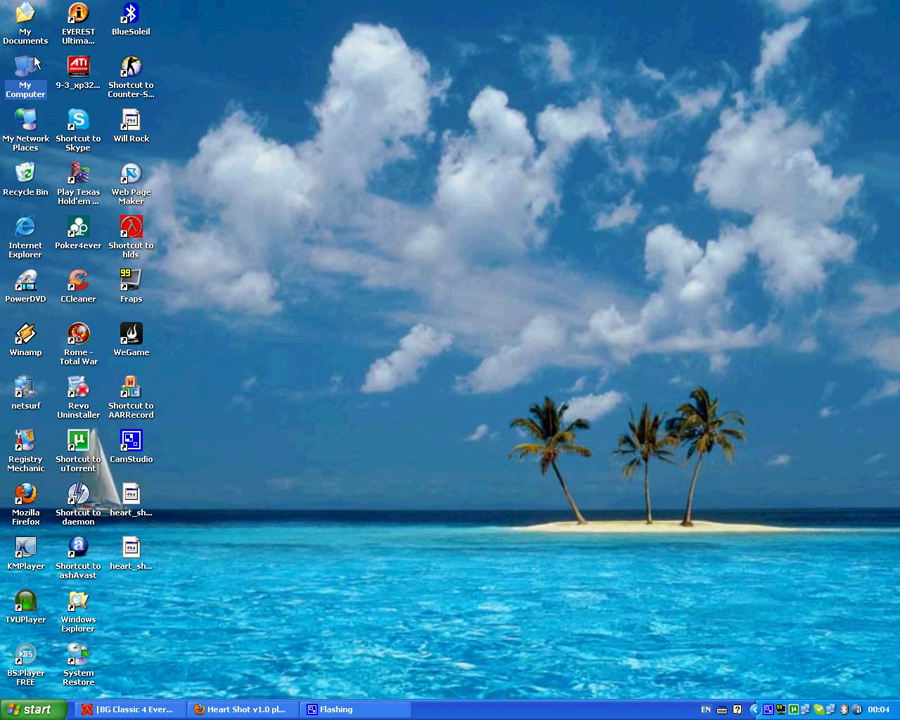
Browse from My Computer through D:, CS - For Servers, cstrike and addons into the amxmodx folder
{"action": "double_click", "coordinate": [24, 76]}
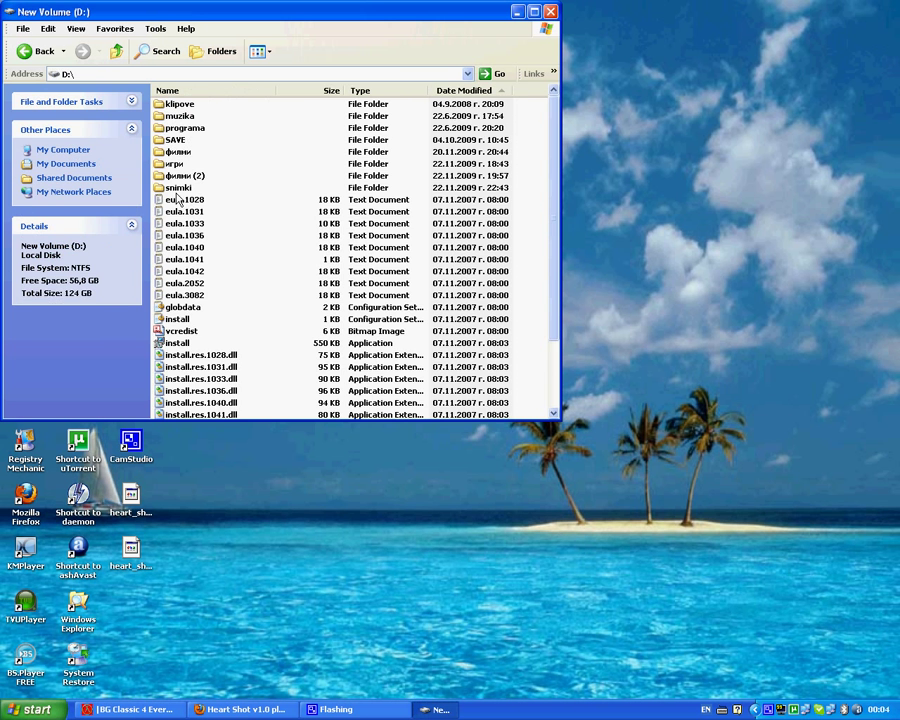
{"action": "double_click", "coordinate": [178, 188]}
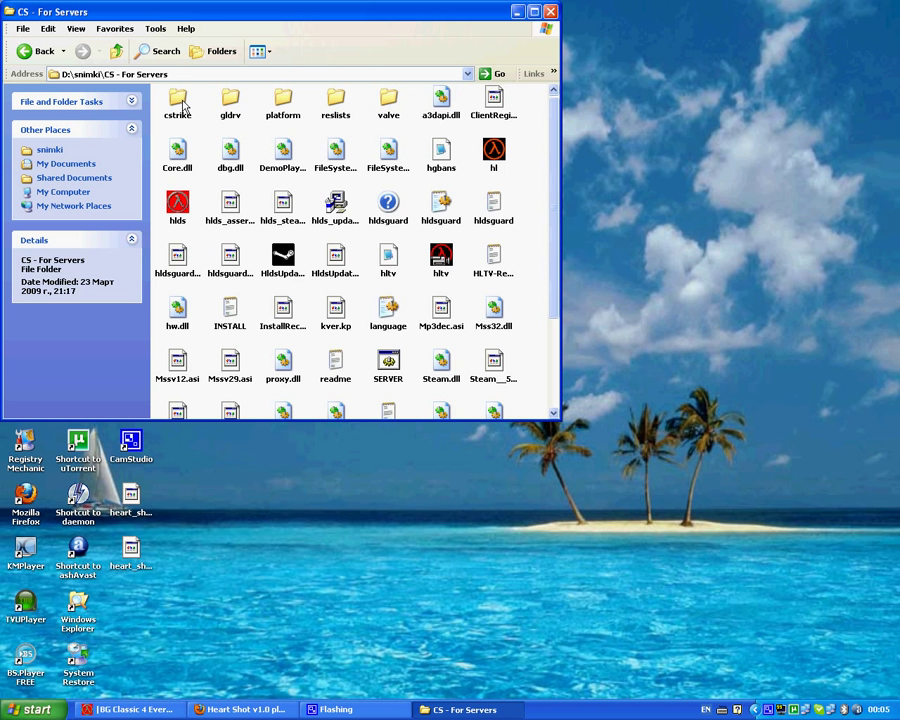
{"action": "double_click", "coordinate": [184, 96]}
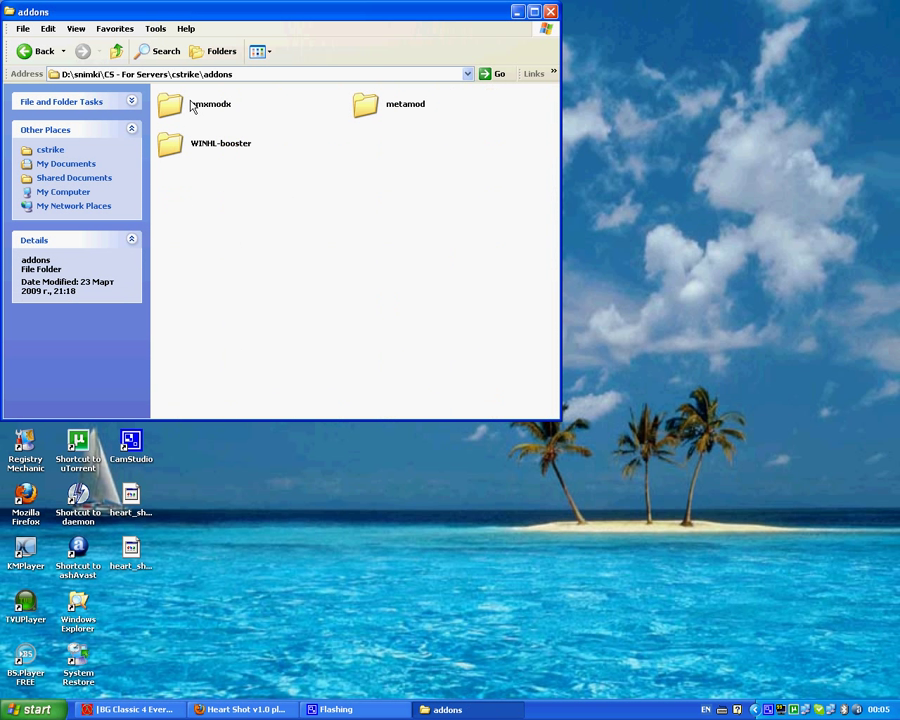
{"action": "left_click", "coordinate": [210, 108]}
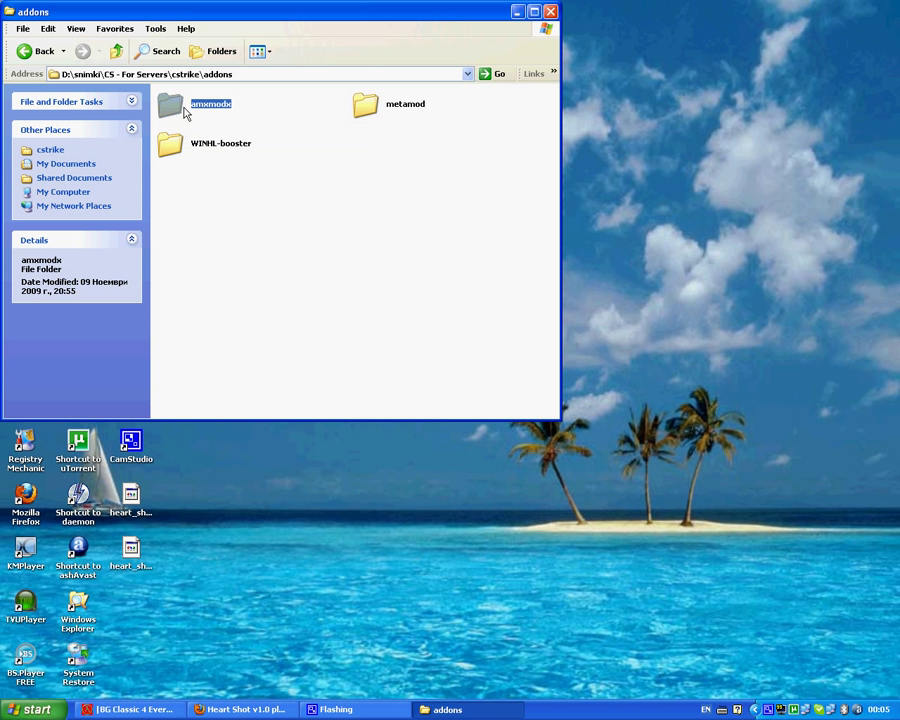
{"action": "double_click", "coordinate": [196, 104]}
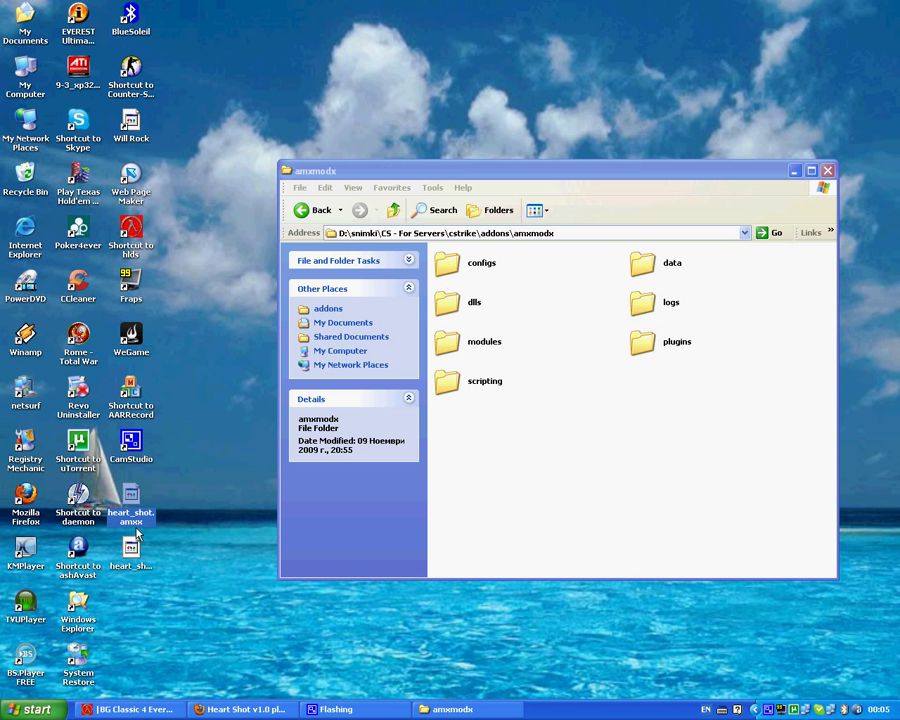
{"action": "mouse_move", "coordinate": [132, 494]}
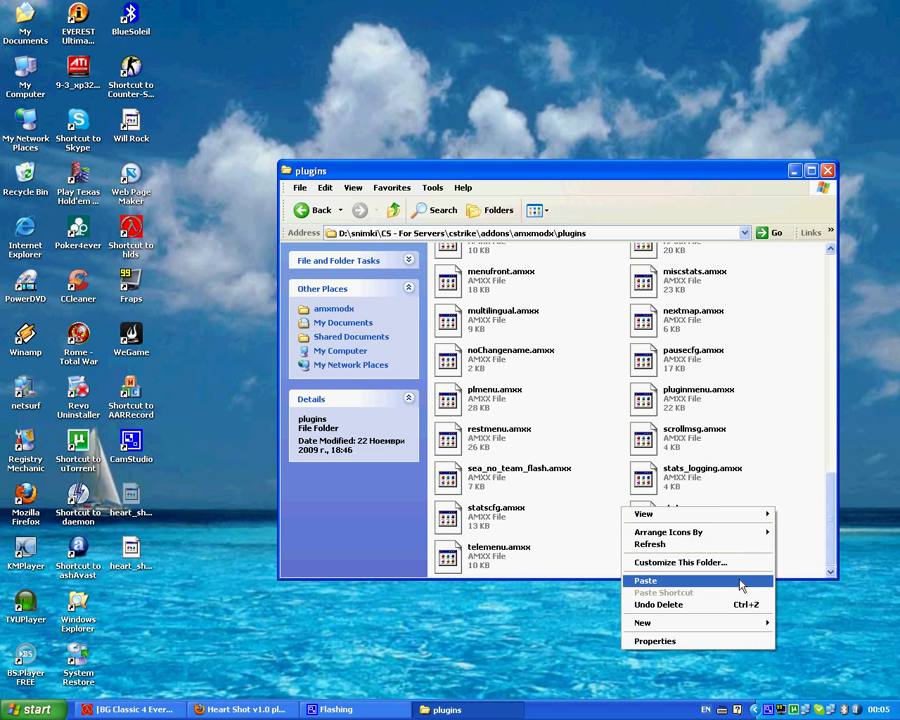
Paste heart_shot.amxx into the plugins folder and select the pasted file
{"action": "left_click", "coordinate": [644, 580]}
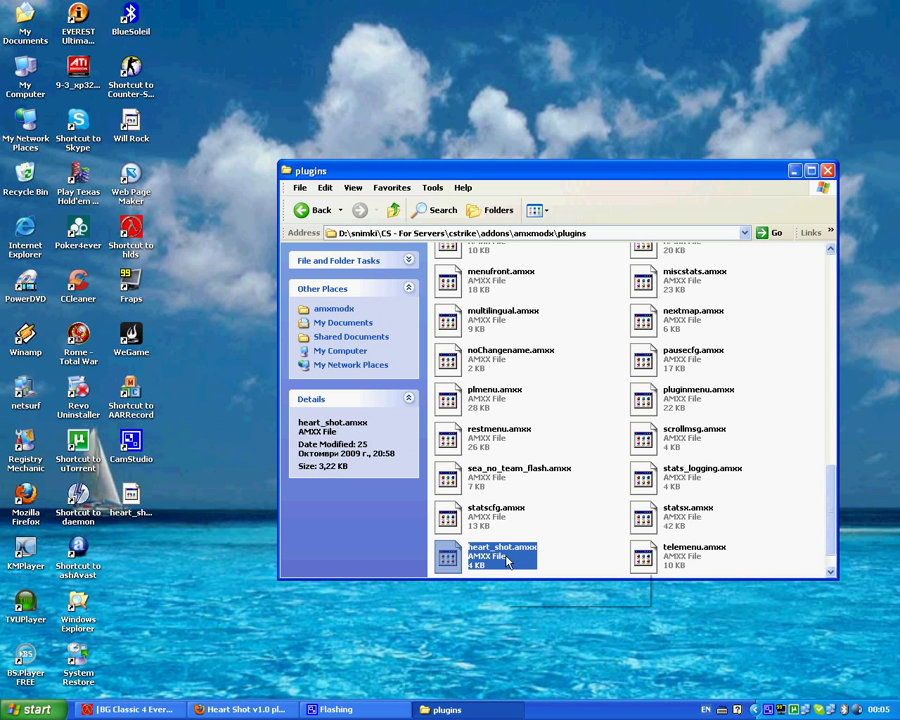
{"action": "left_click", "coordinate": [502, 556]}
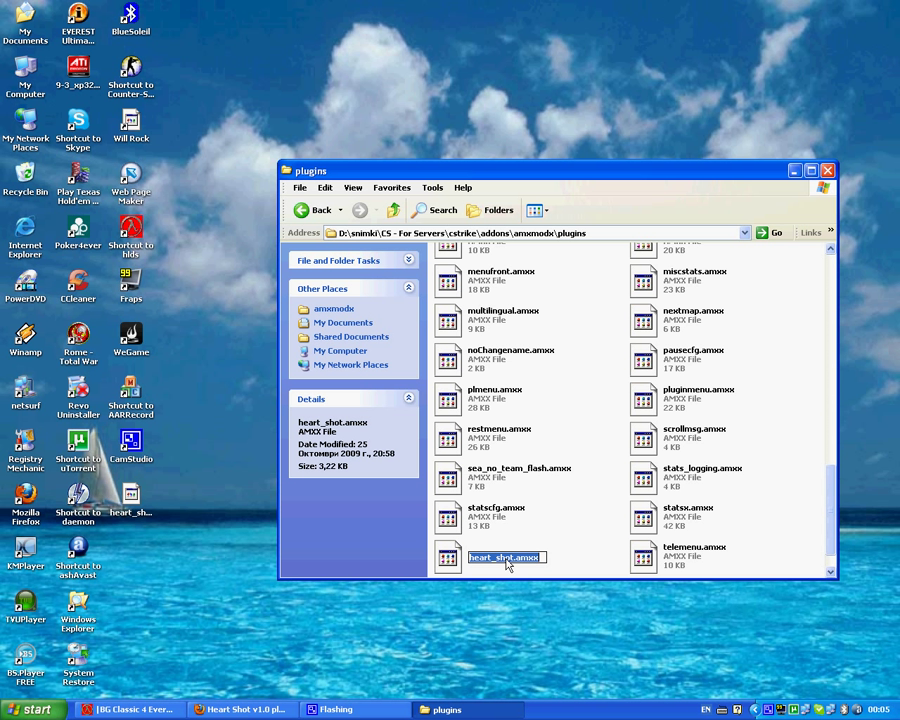
{"action": "right_click", "coordinate": [508, 560]}
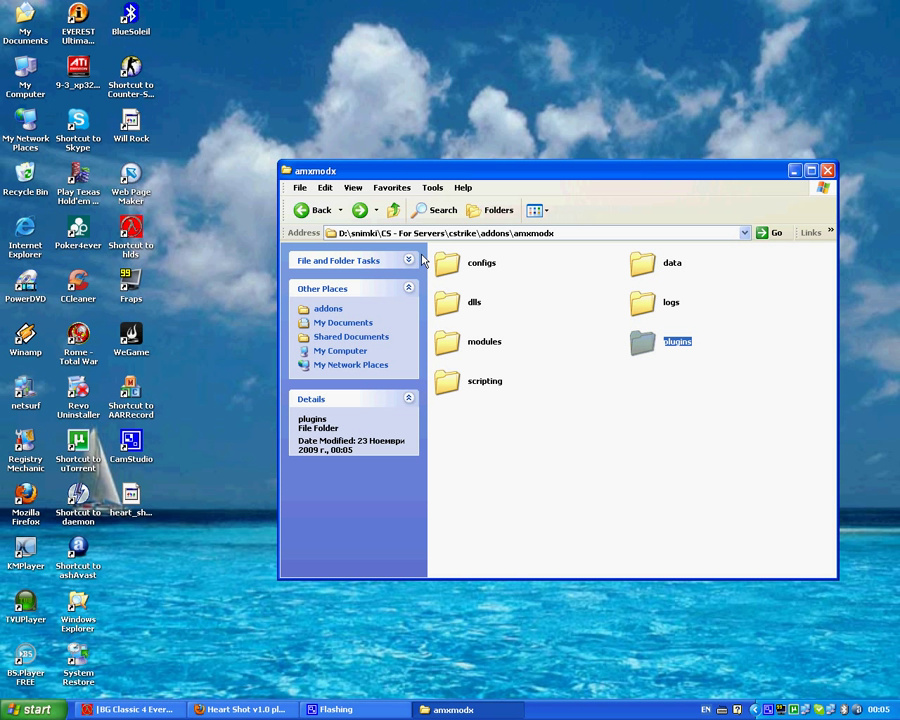
{"action": "mouse_move", "coordinate": [460, 278]}
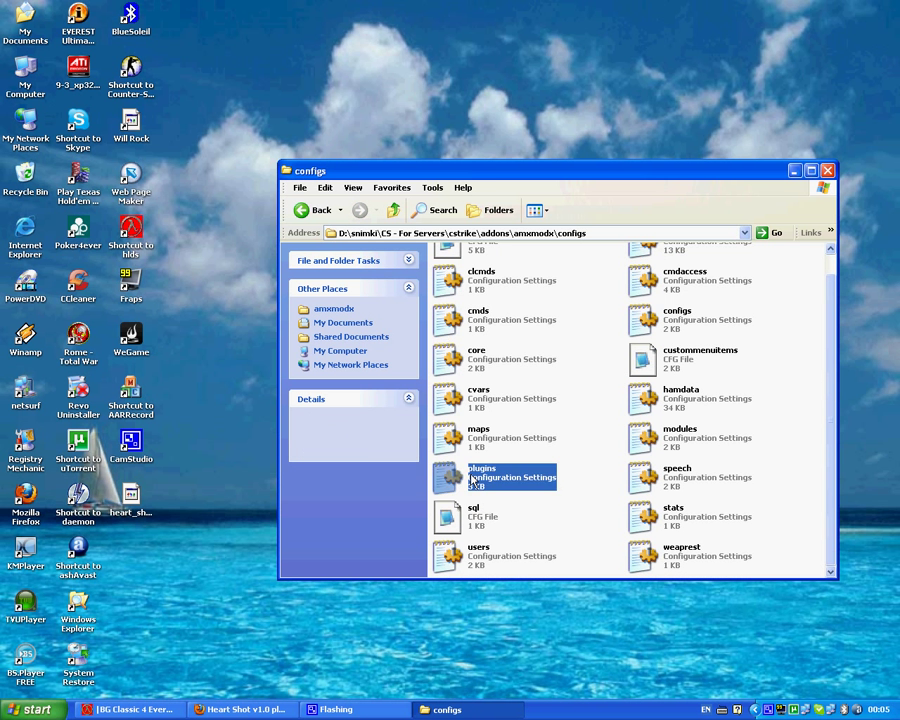
Add a heart_shot.amxx line at the end of plugins.ini in the configs folder
{"action": "double_click", "coordinate": [482, 476]}
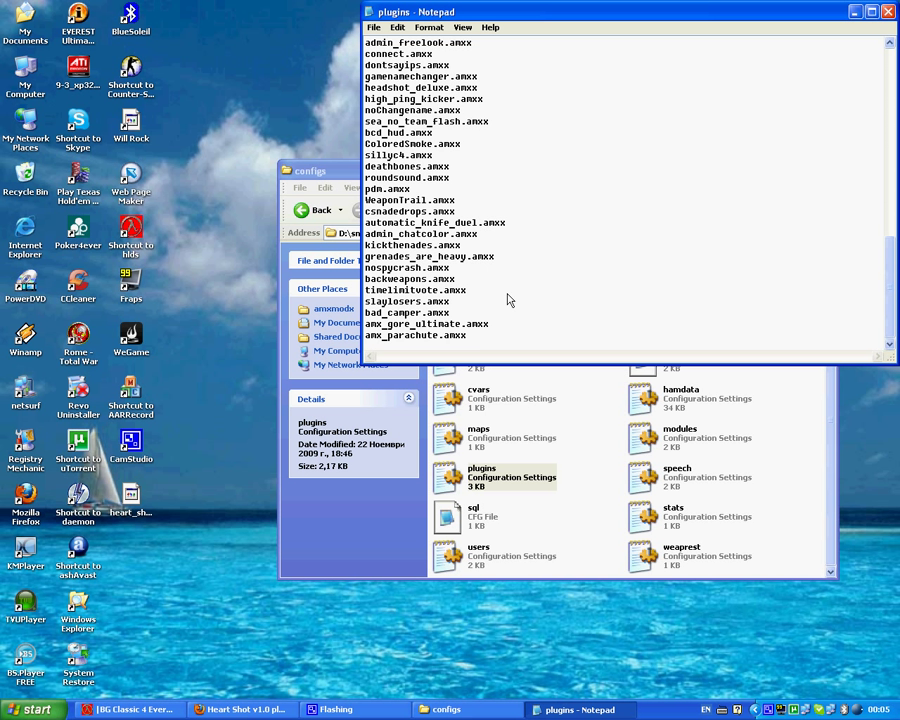
{"action": "scroll", "scroll_direction": "down", "scroll_amount": 3}
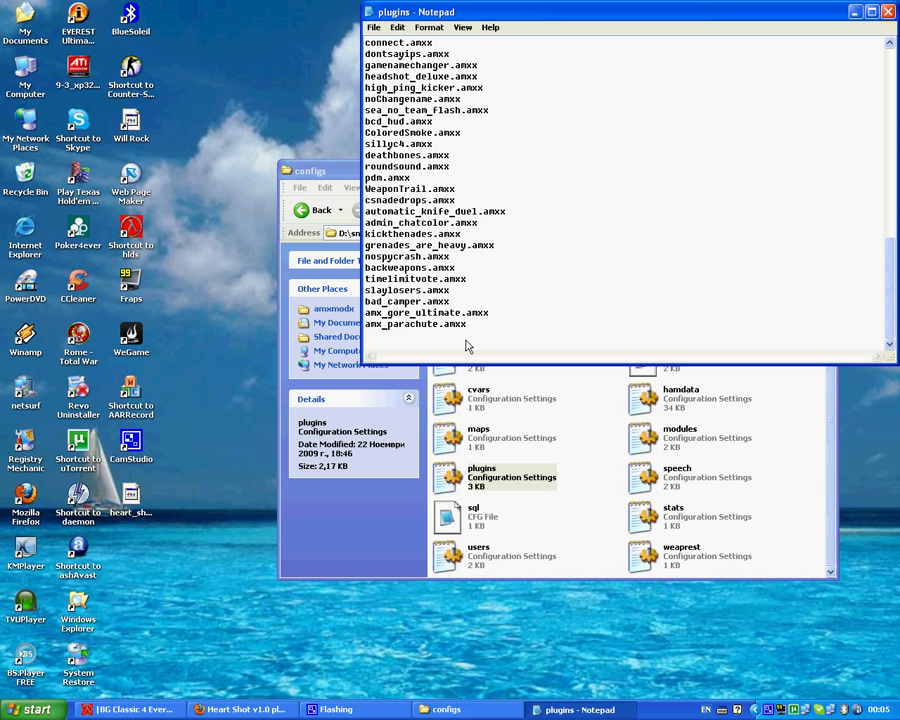
{"action": "type", "text": "heart_shot.amxx"}
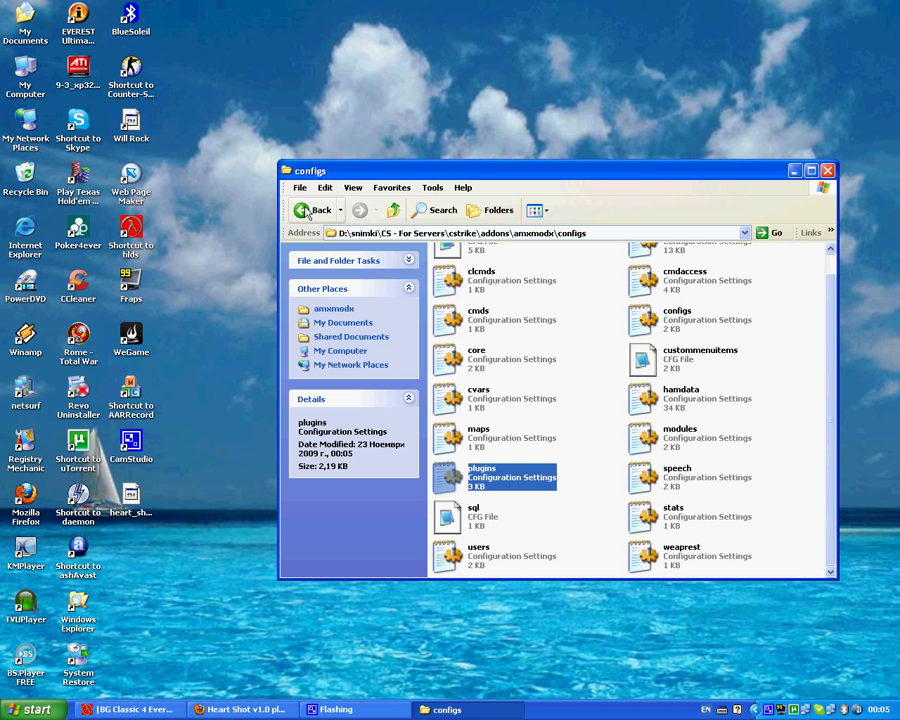
Return to amxmodx and paste the copied heart_shot.sma into the scripting folder
{"action": "left_click", "coordinate": [310, 210]}
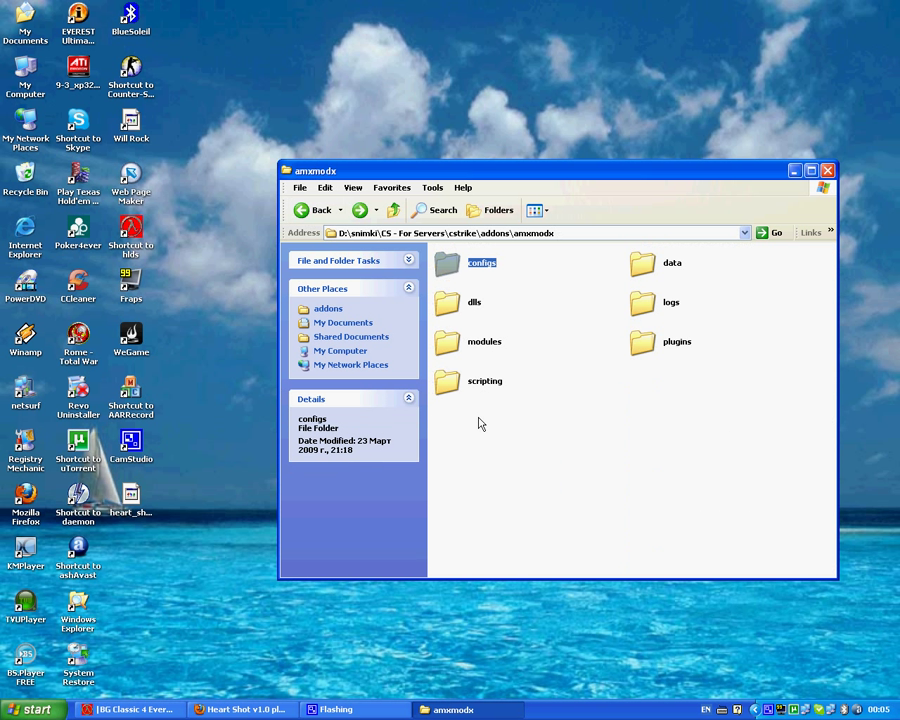
{"action": "mouse_move", "coordinate": [484, 380]}
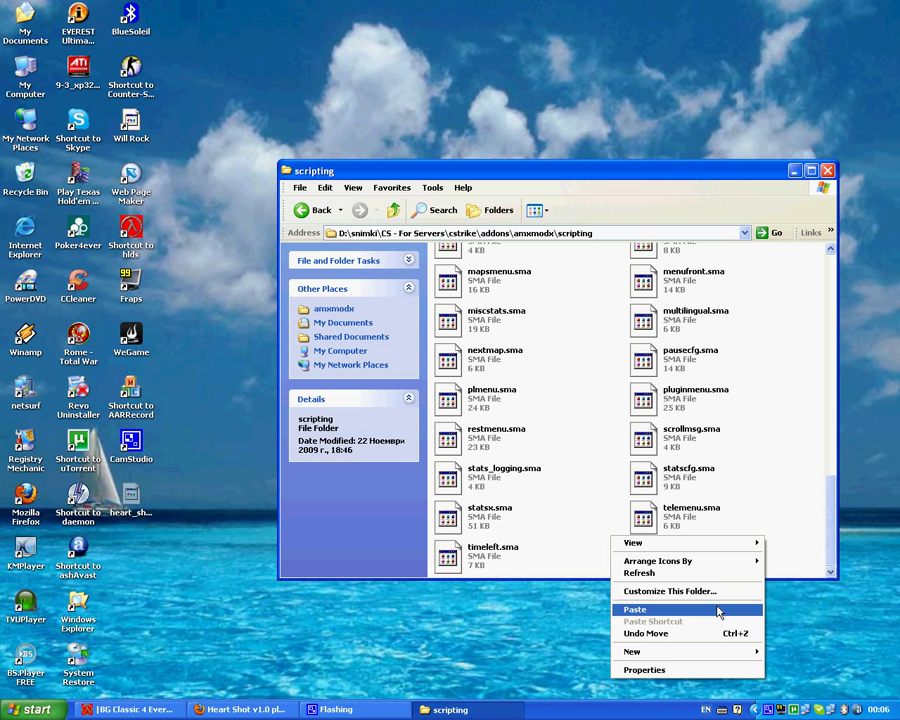
{"action": "left_click", "coordinate": [634, 608]}
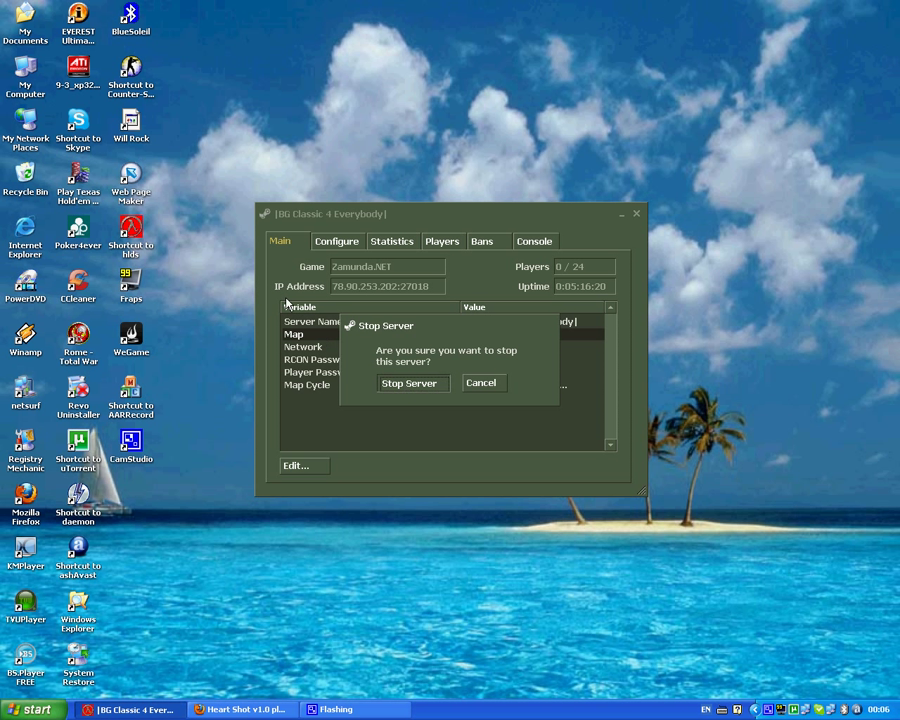
{"action": "mouse_move", "coordinate": [196, 268]}
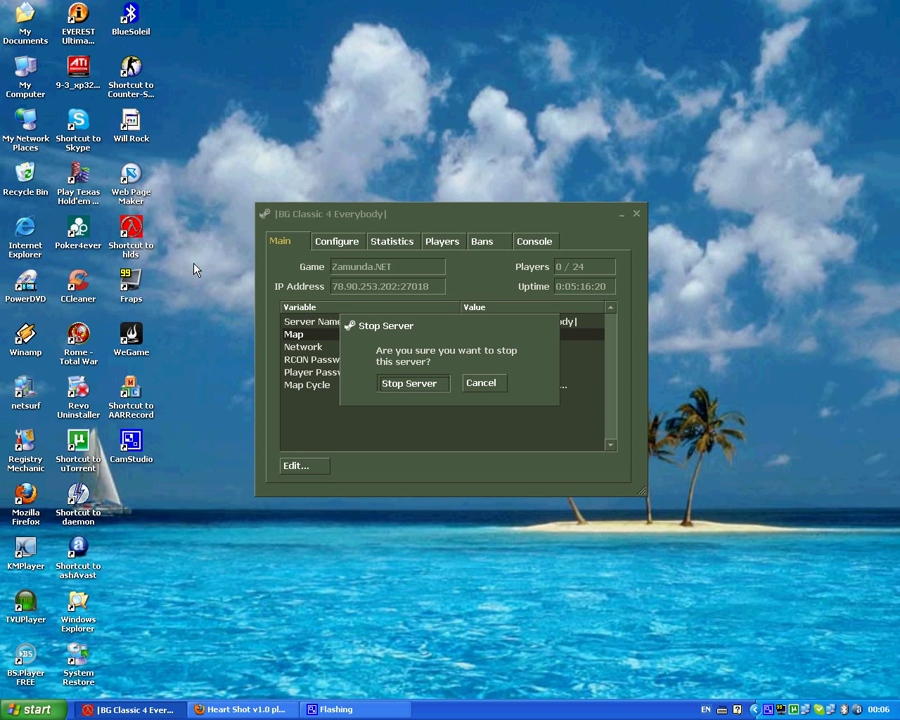
{"action": "mouse_move", "coordinate": [178, 232]}
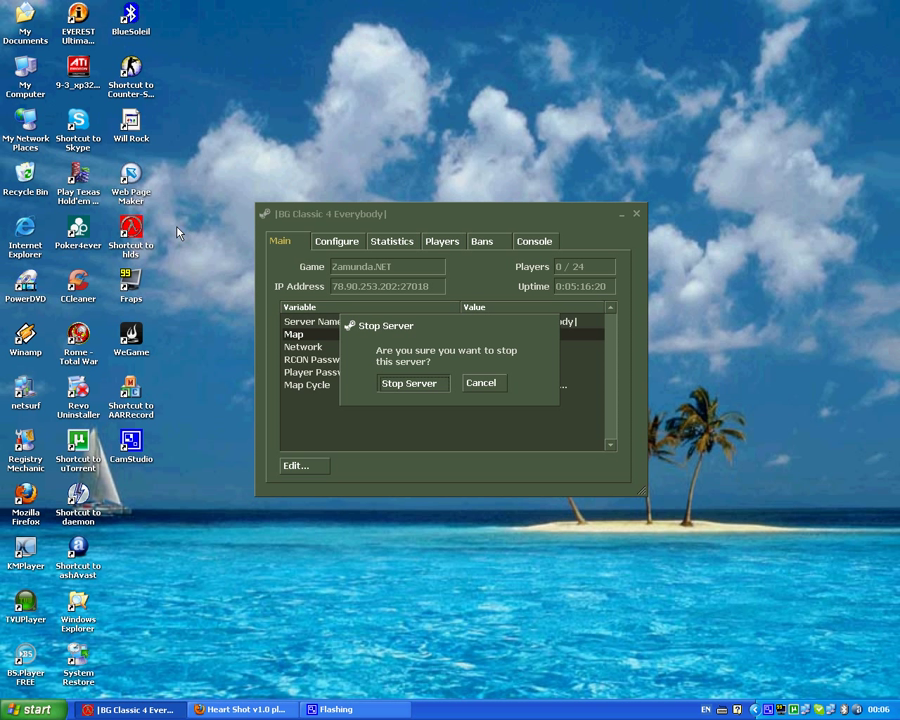
{"action": "mouse_move", "coordinate": [216, 264]}
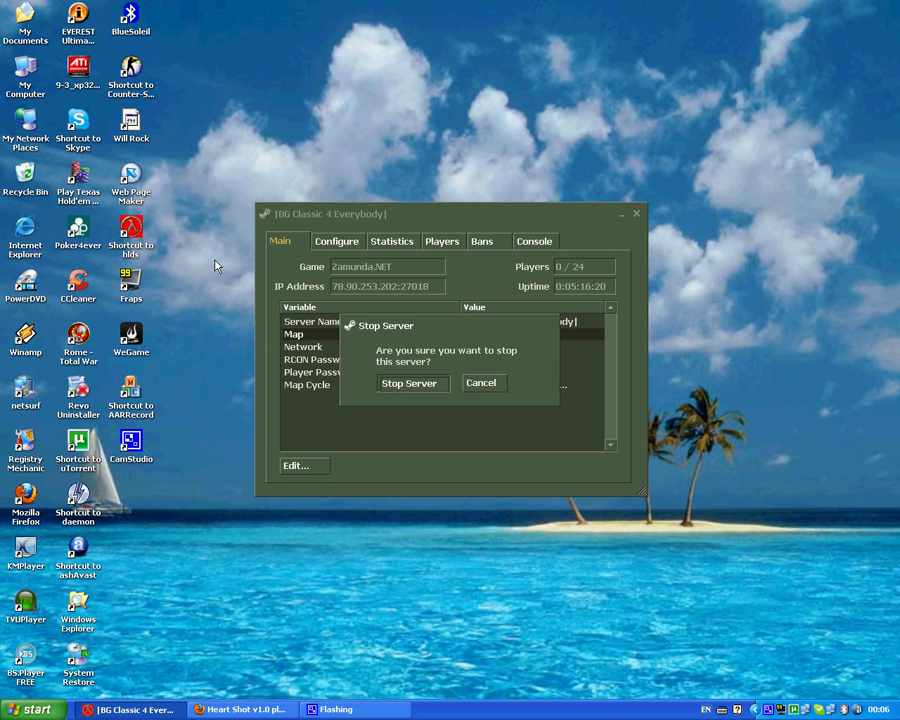
Stop the running server and relaunch it through the HLDSGUARD desktop shortcut
{"action": "left_click", "coordinate": [412, 384]}
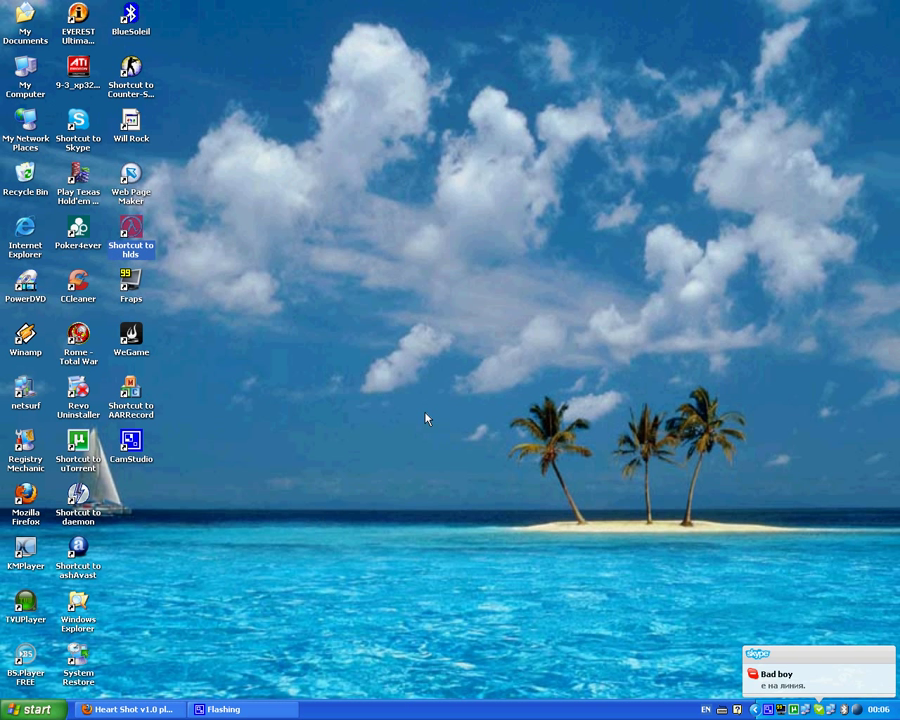
{"action": "double_click", "coordinate": [132, 228]}
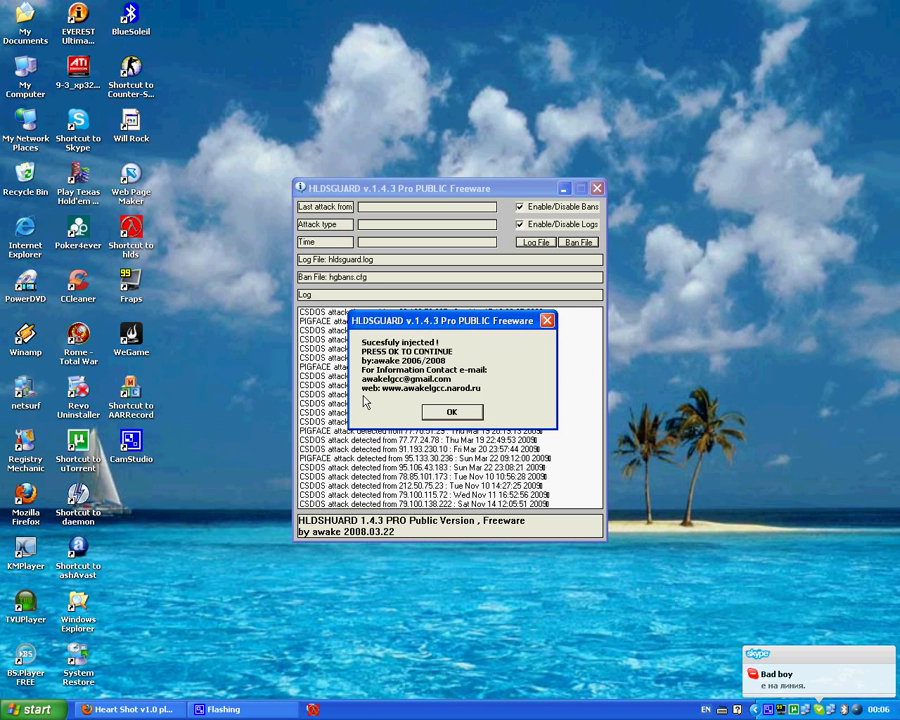
Dismiss the HLDSGUARD injection message and start the dedicated server on fy_snow
{"action": "left_click", "coordinate": [450, 412]}
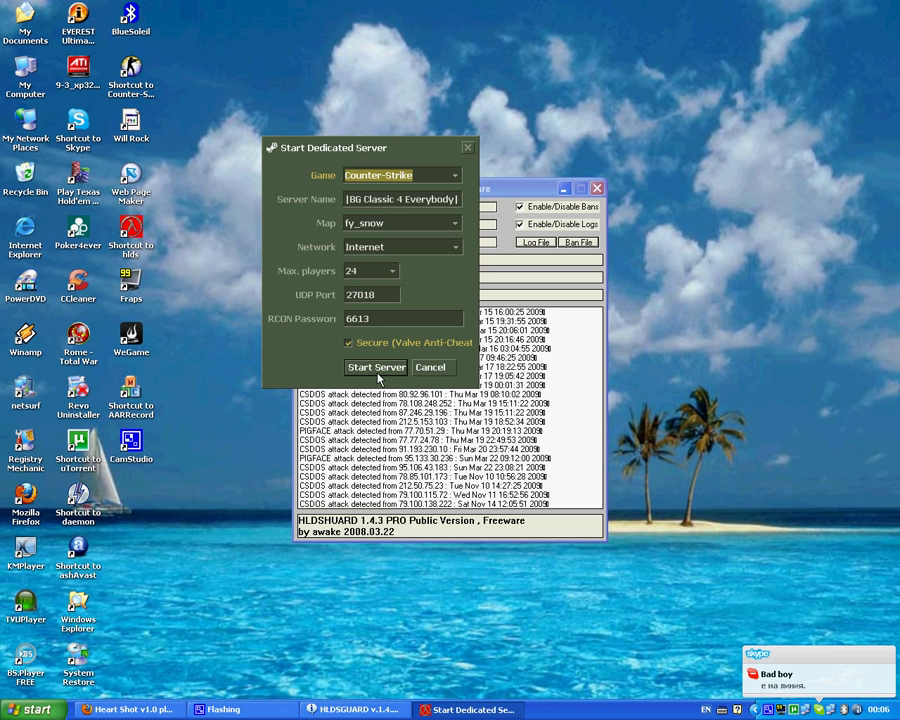
{"action": "left_click", "coordinate": [376, 368]}
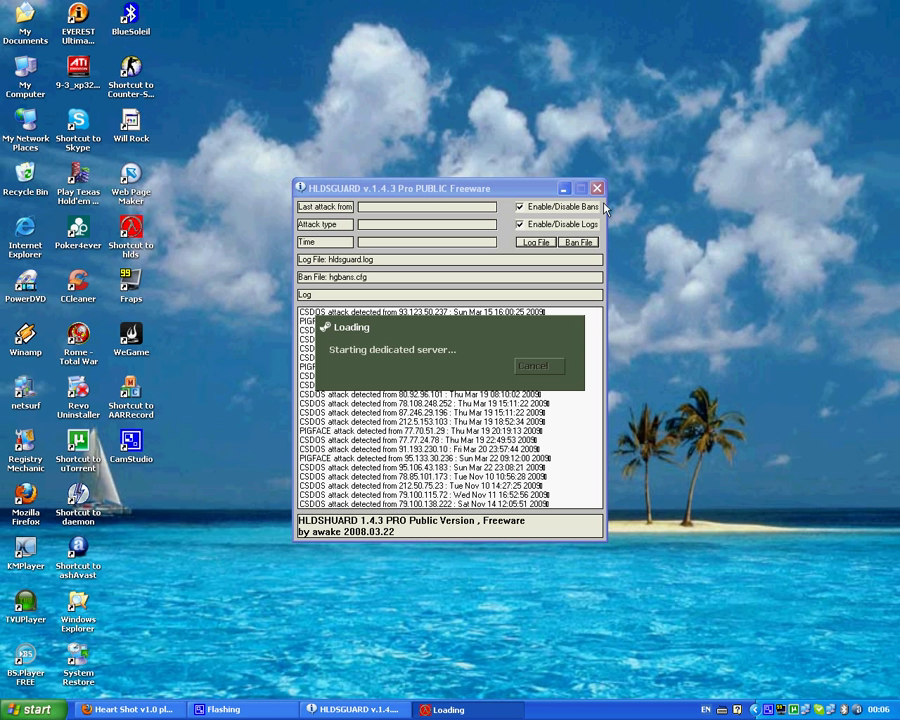
{"action": "mouse_move", "coordinate": [614, 202]}
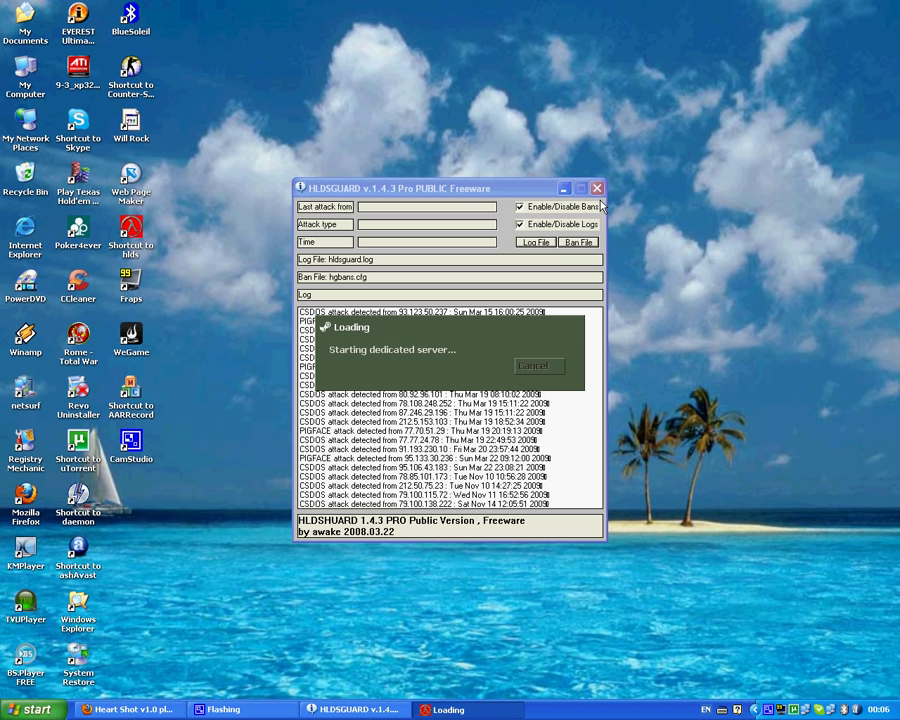
{"action": "mouse_move", "coordinate": [560, 264]}
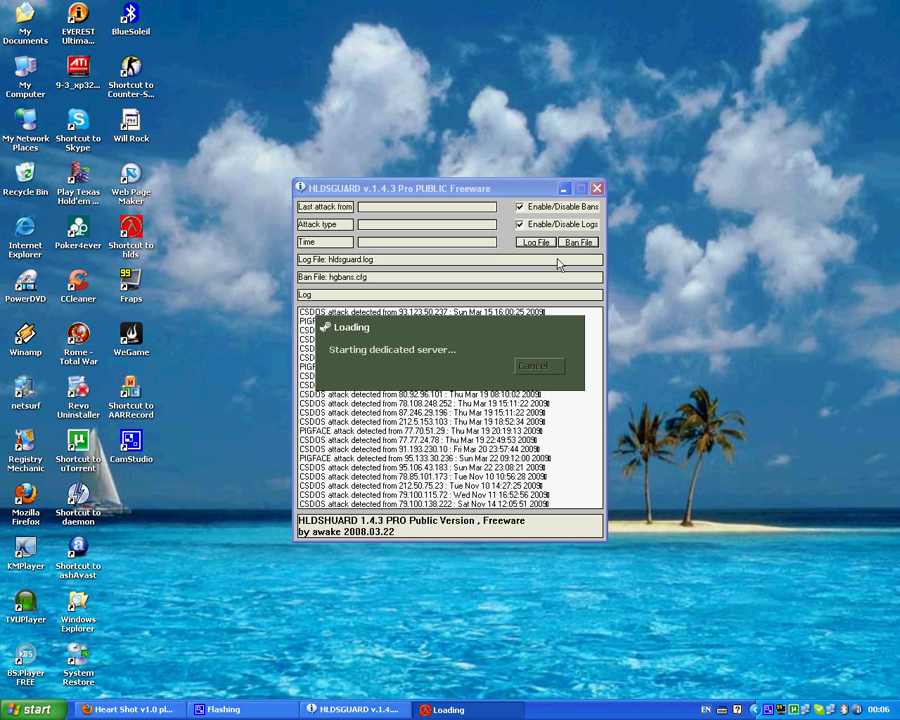